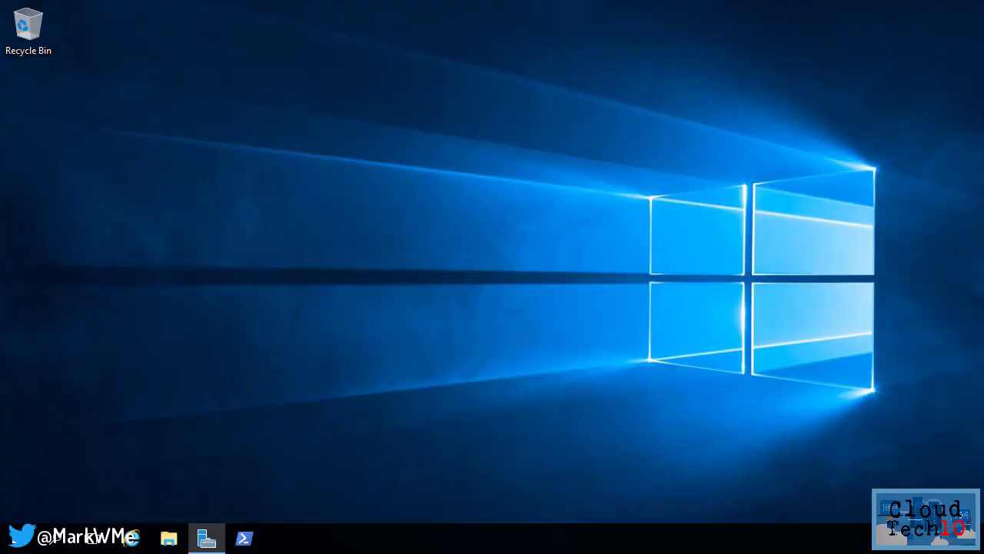
Run Install-WindowsFeature -Name Hyper-V -IncludeManagementTools -Restart in an admin PowerShell console
left_click(243, 538)
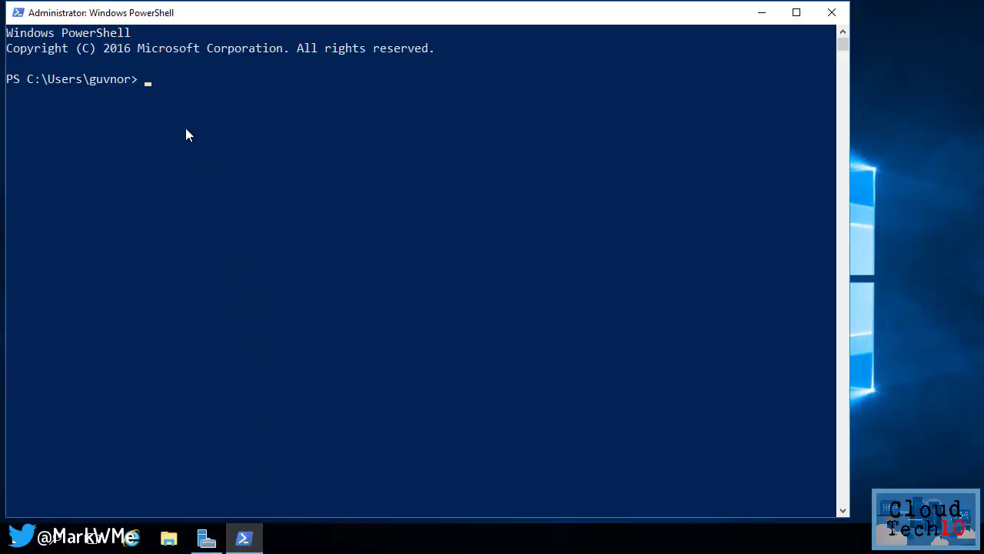
mouse_move(163, 79)
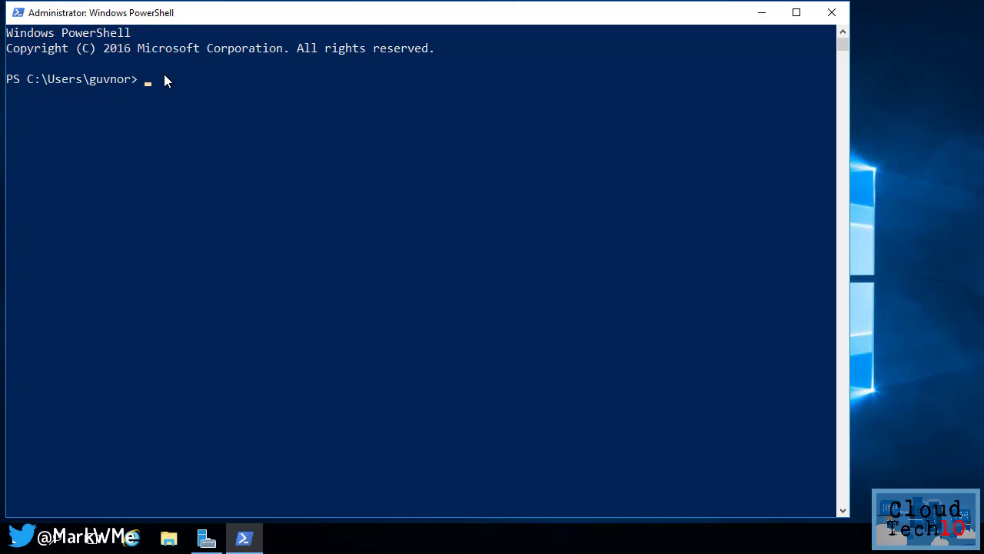
type("Install-WindowsFeature -Name Hyper-V -IncludeManagementTools -Restart")
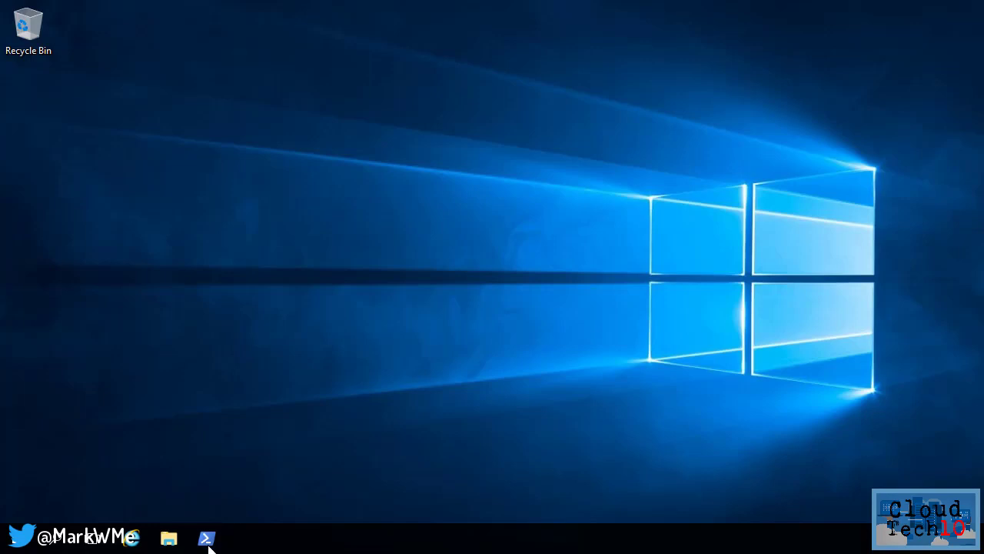
mouse_move(206, 538)
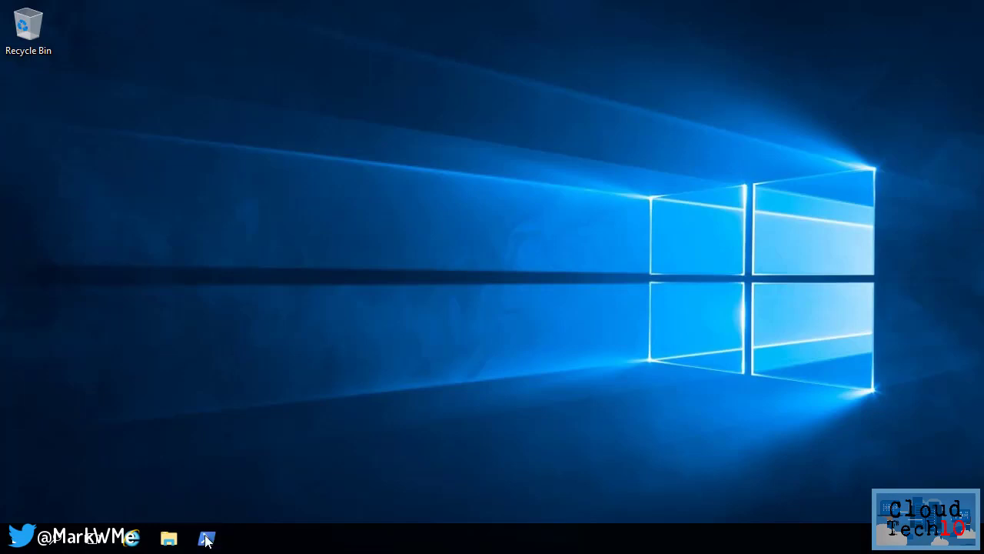
Create internal switch NATSwitch, assign 192.168.0.1/24 to vEthernet (NATSwitch), and create NATNetwork on 192.168.0.0/24
left_click(206, 536)
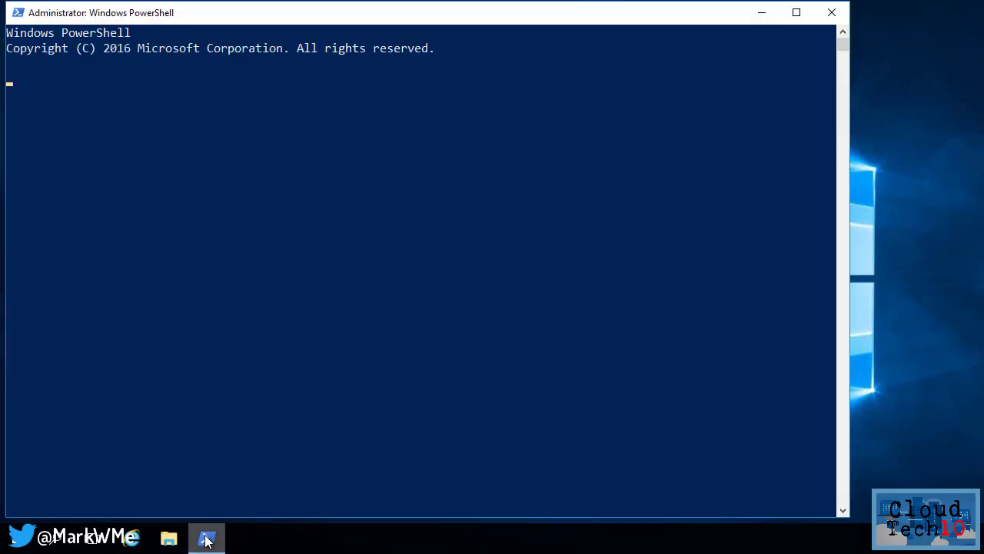
type("New-VMSwitch -SwitchName \"NATSwitch\" -SwitchType Internal")
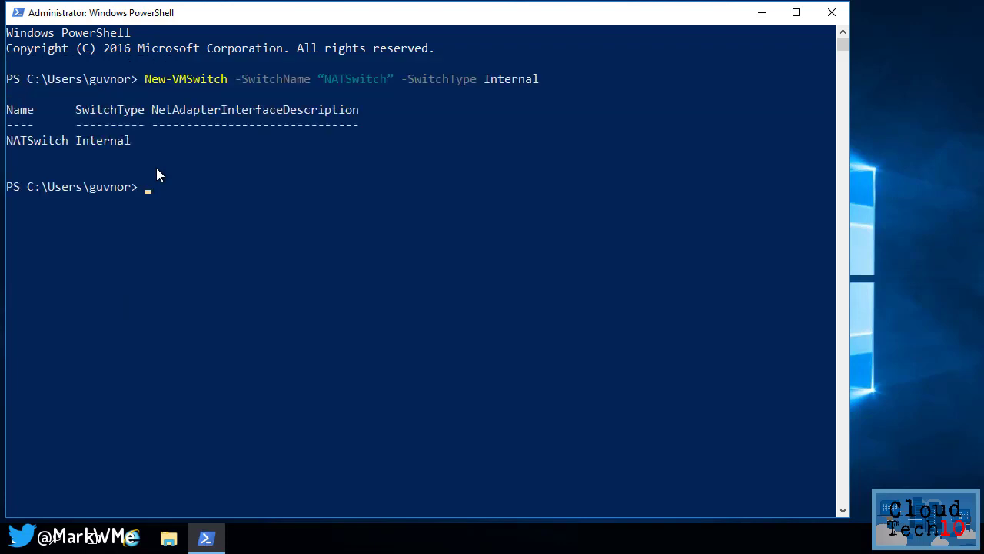
type("New-NetIPAddress -IPAddress 192.168.0.1 -PrefixLength 24 -InterfaceAlias \"vEthernet (NATSwitch)\"")
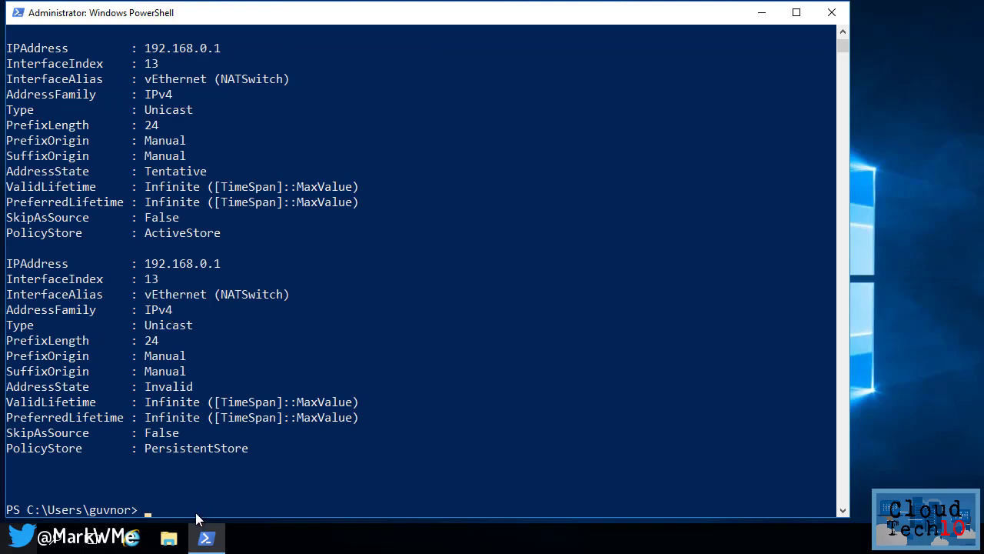
type("New-NetNAT -Name \"NATNetwork\" -InternalIPInterfaceAddressPrefix 192.168.0.0/24")
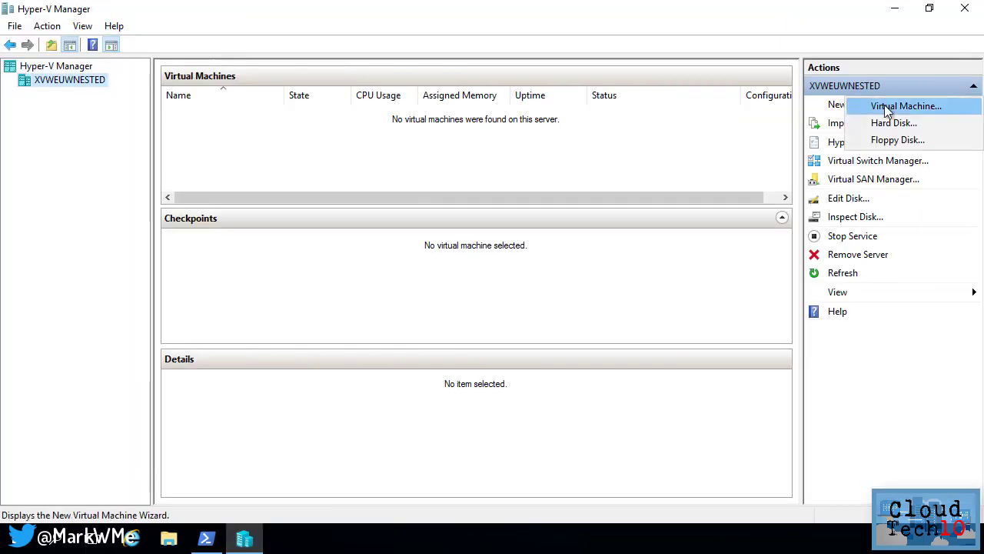
Create a new Ubuntu VM connected to NATSwitch with a new virtual hard disk
left_click(906, 105)
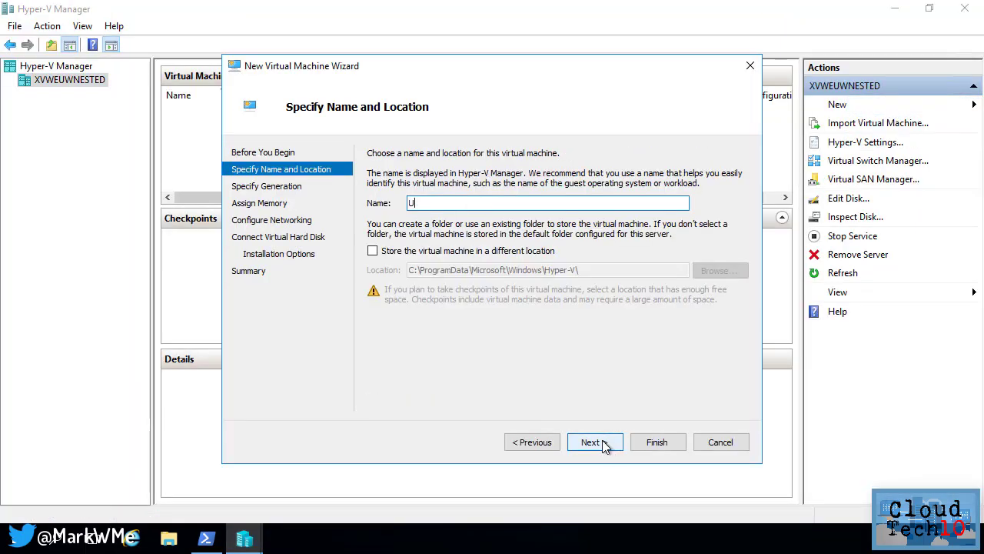
left_click(593, 441)
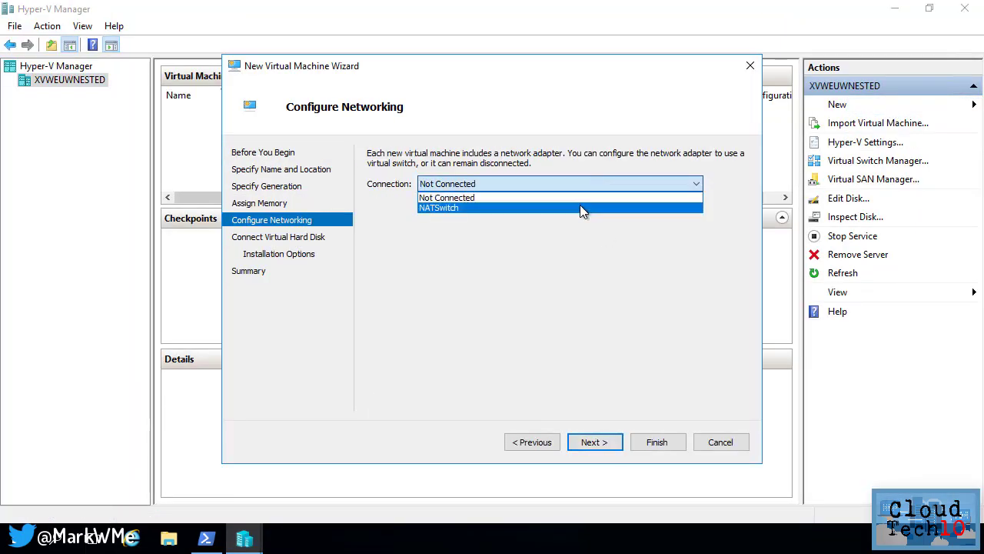
left_click(594, 442)
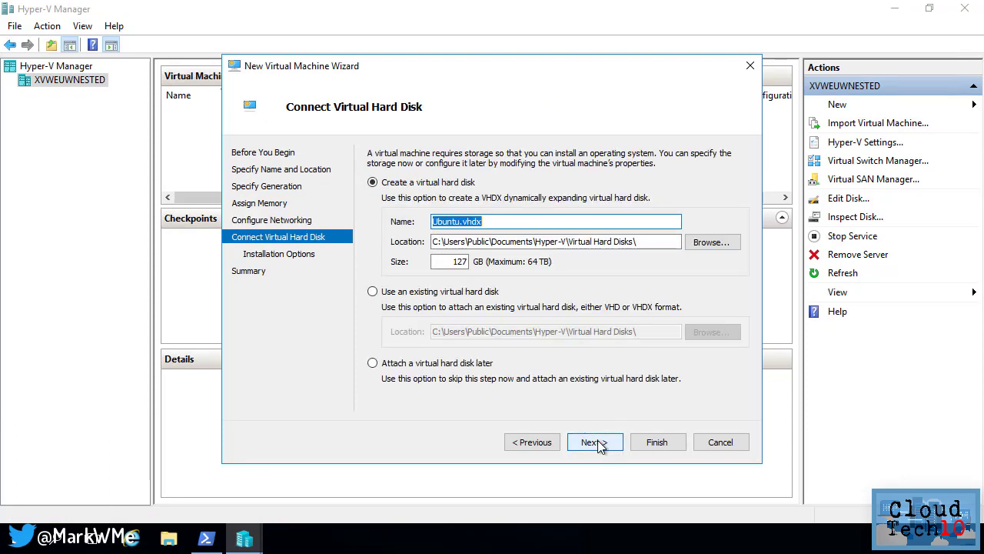
left_click(594, 441)
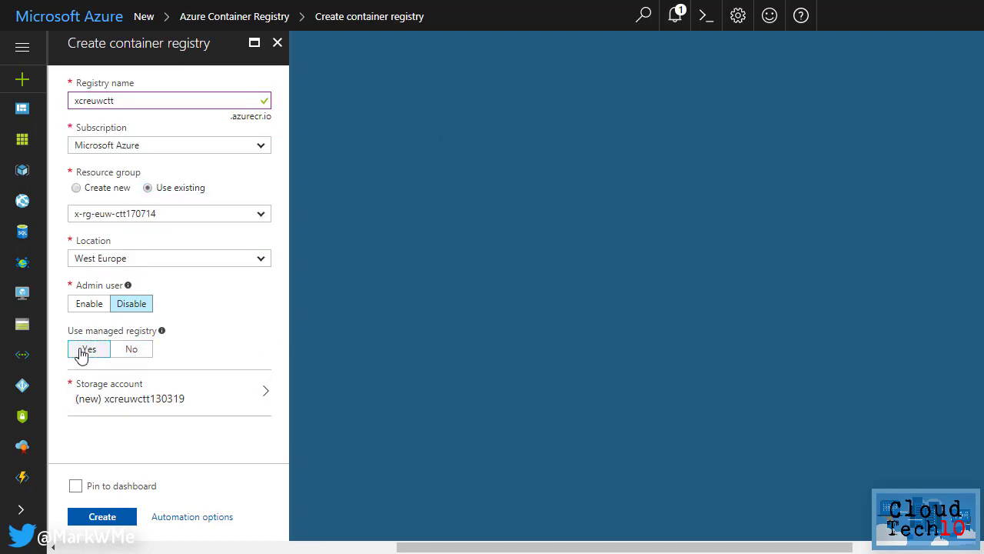
Finish configuring the container registry options and start its creation
left_click(89, 347)
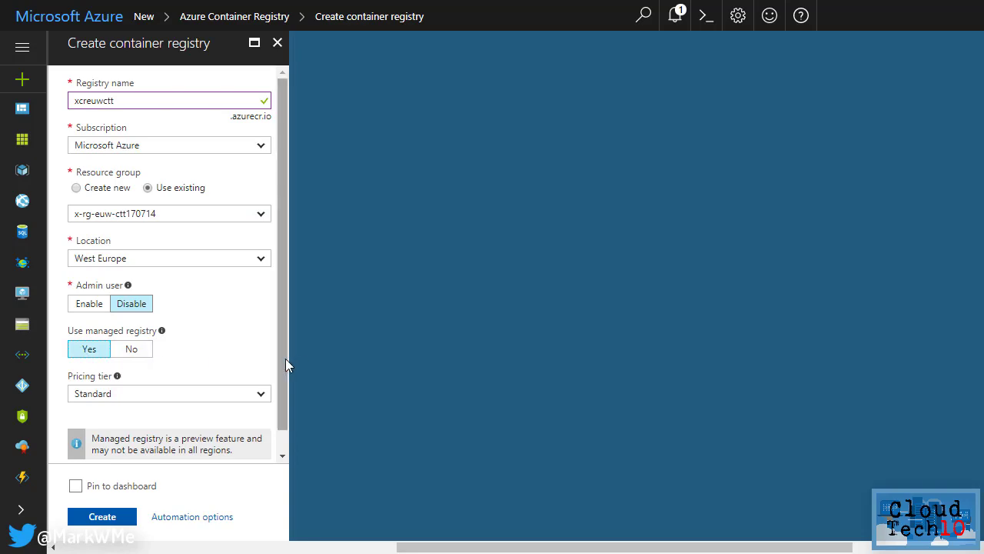
scroll("down", 3)
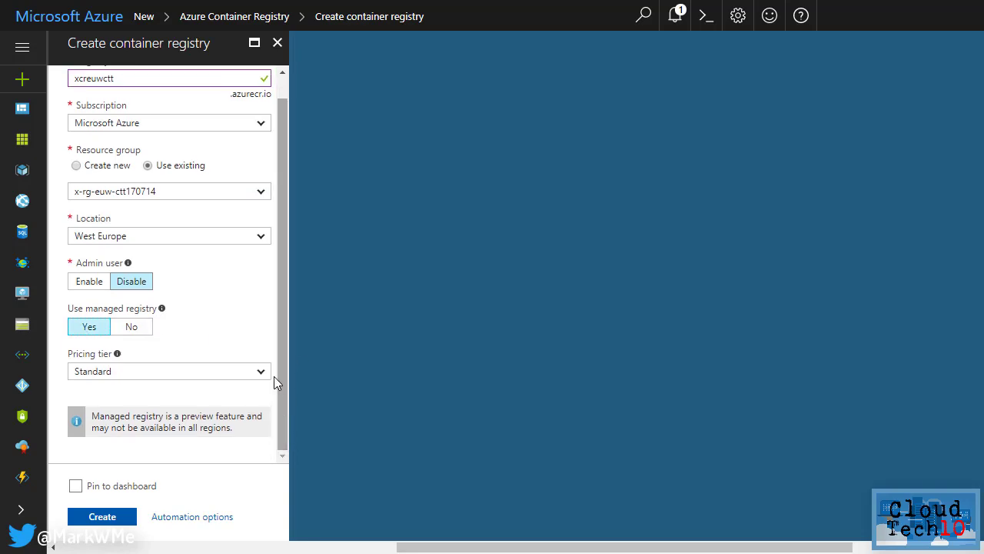
left_click(117, 353)
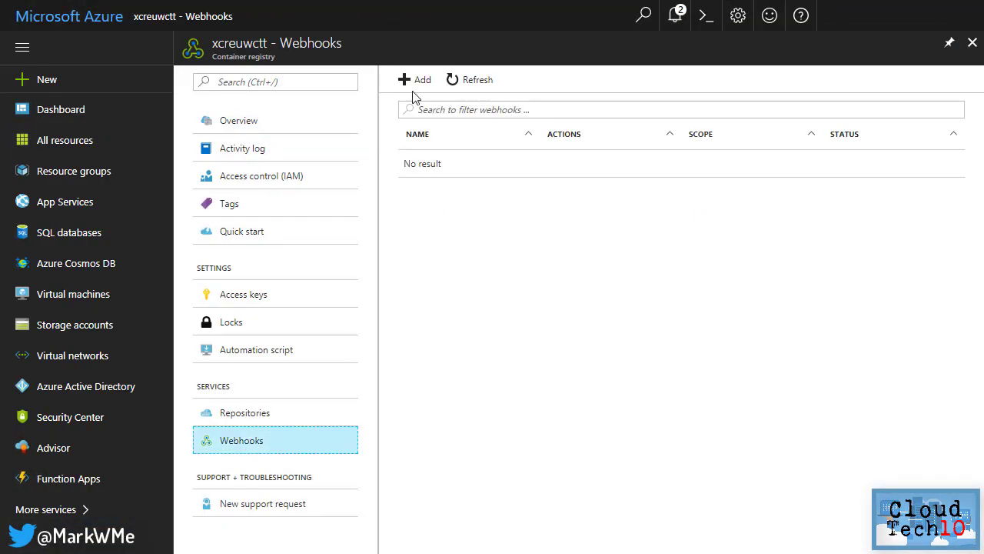
Add a webhook to the registry and run pip install azure for the Batch CLI extensions
left_click(415, 80)
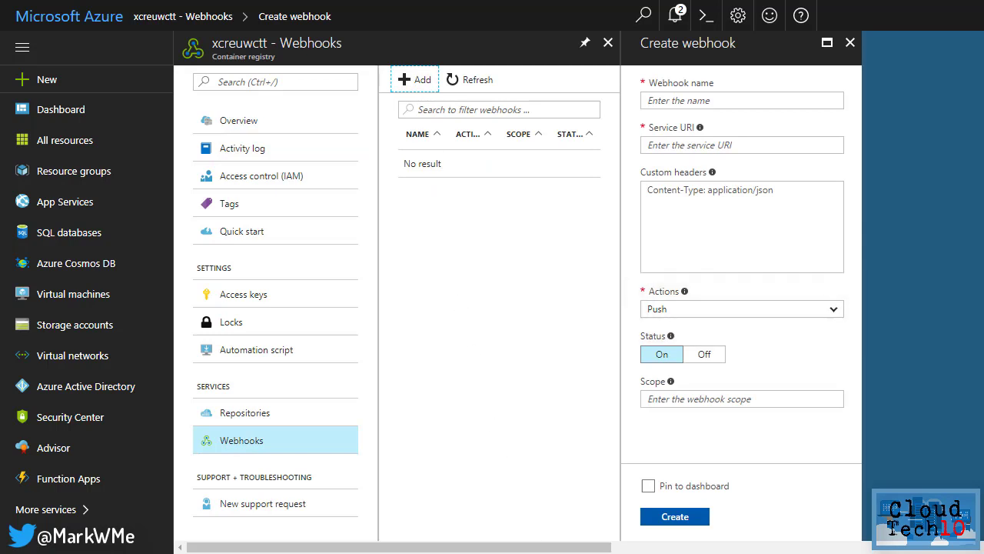
left_click(741, 398)
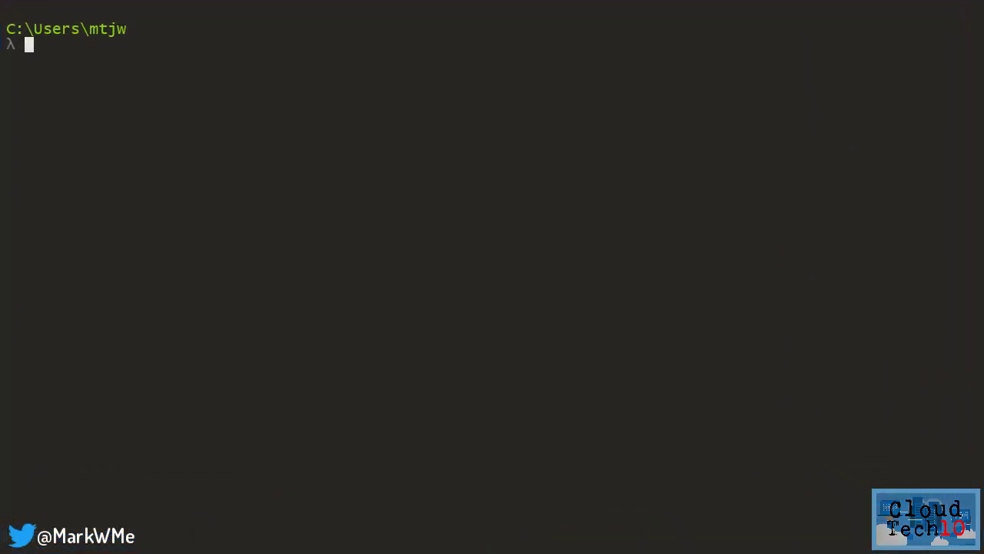
type("pip install azure")
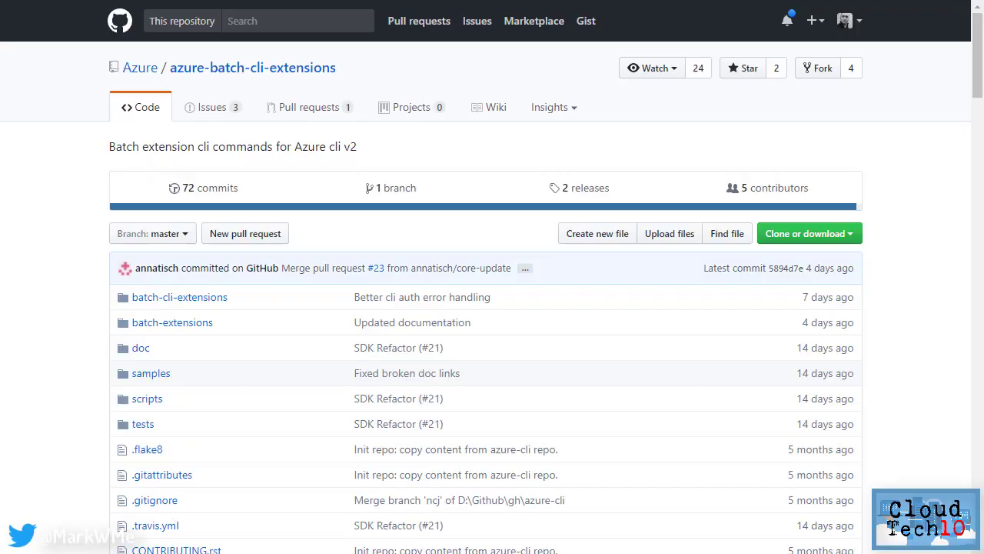
mouse_move(151, 374)
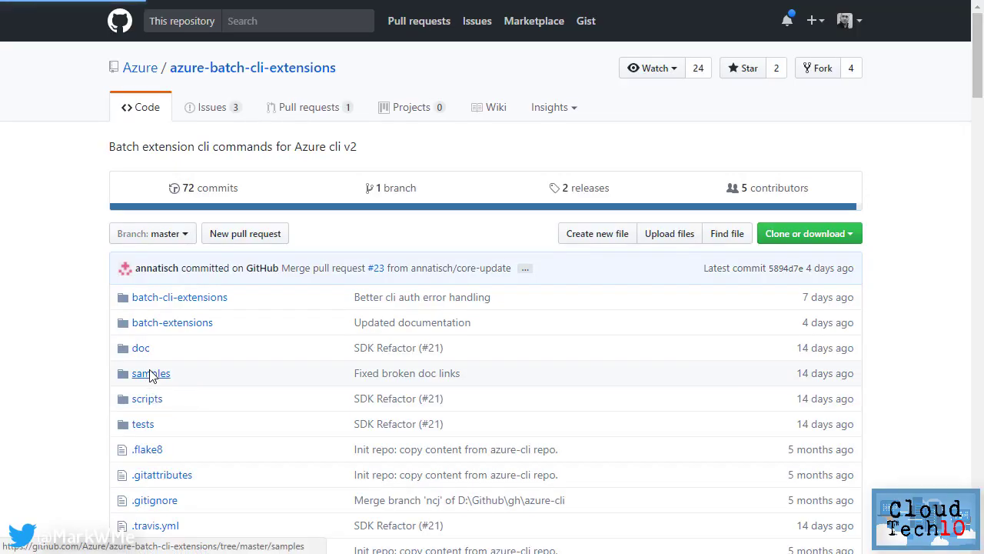
Browse into the samples folder of azure-batch-cli-extensions
left_click(151, 373)
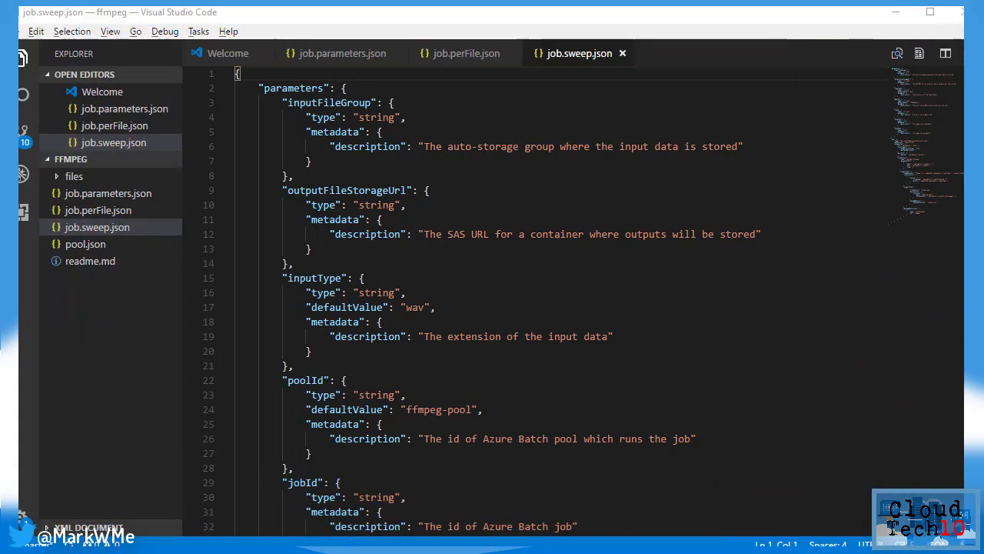
Scroll job.sweep.json to the repeatTask ffmpeg commandLine and resourceFiles section
scroll("down", 3)
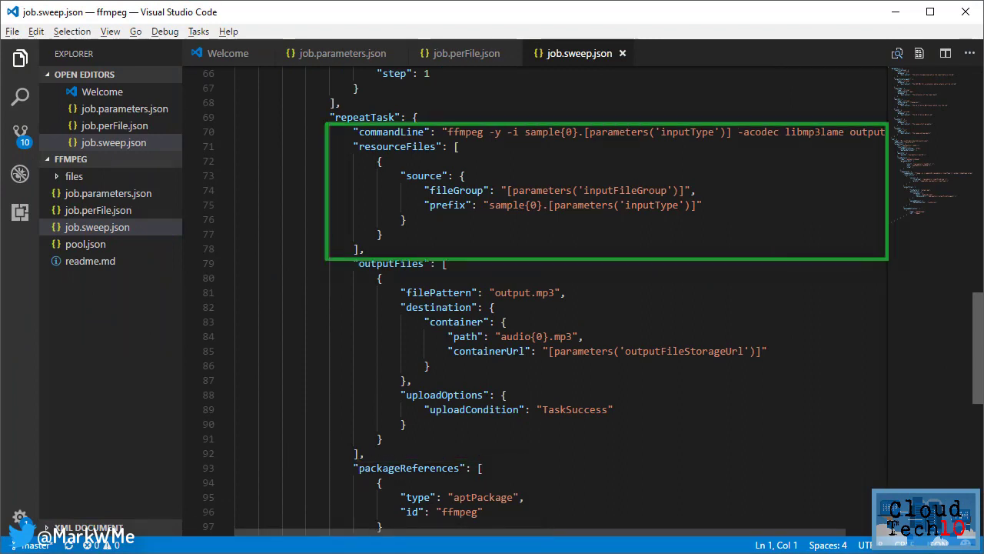
left_click(342, 53)
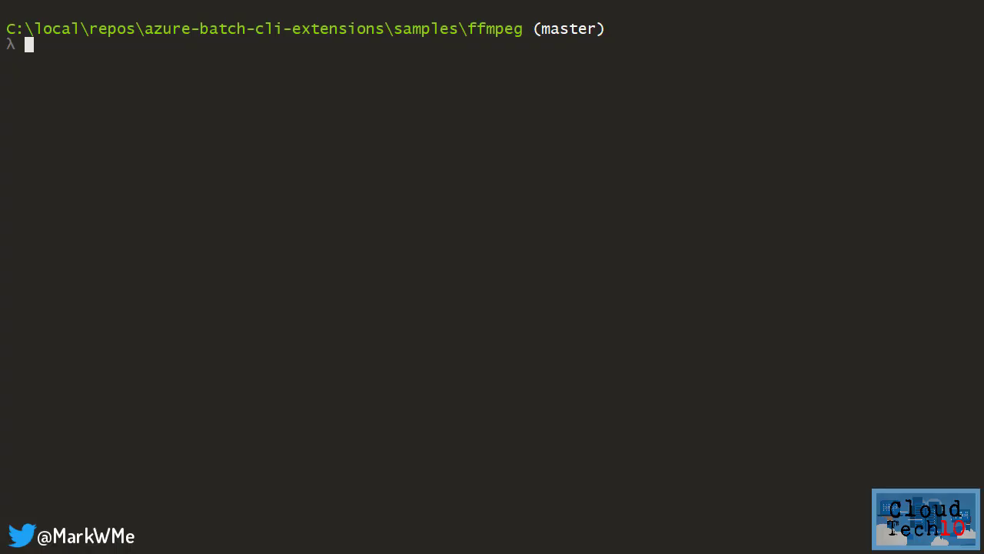
Create the pool from pool.json and job from job.sweep.json on xbaeuwcttbatch, then list tasks of job 65000
type("az batch pool create --template pool.json --account-name xbaeuwcttbatch --account-endpoint https://xbaeuwcttbatch.westeurope.batch.azure.com")
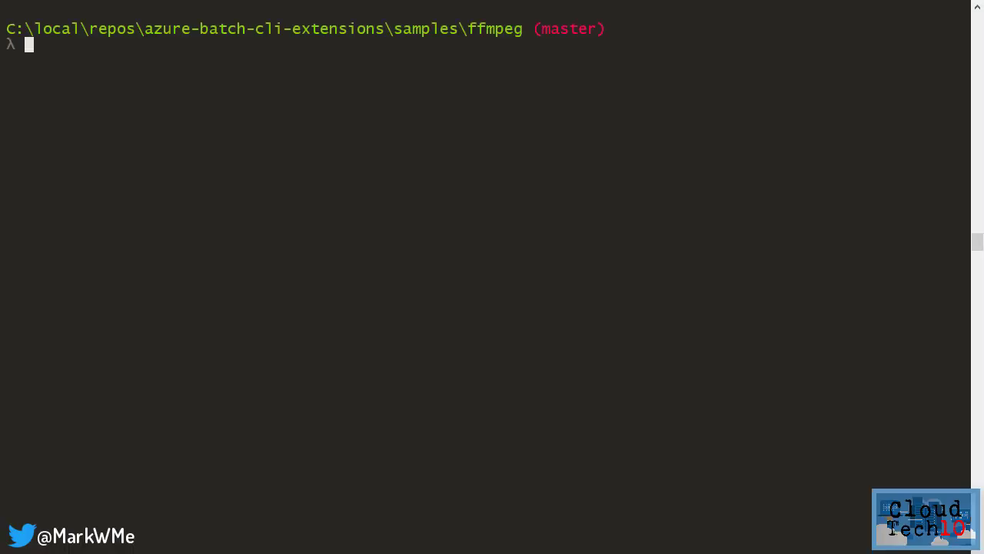
type("az batch job create --template job.sweep.json --parameters job.parameters.json --account-name xbaeuwcttbatch --account-endpoint https://xbaeuwcttbatch.westeurope.batch.azure.com")
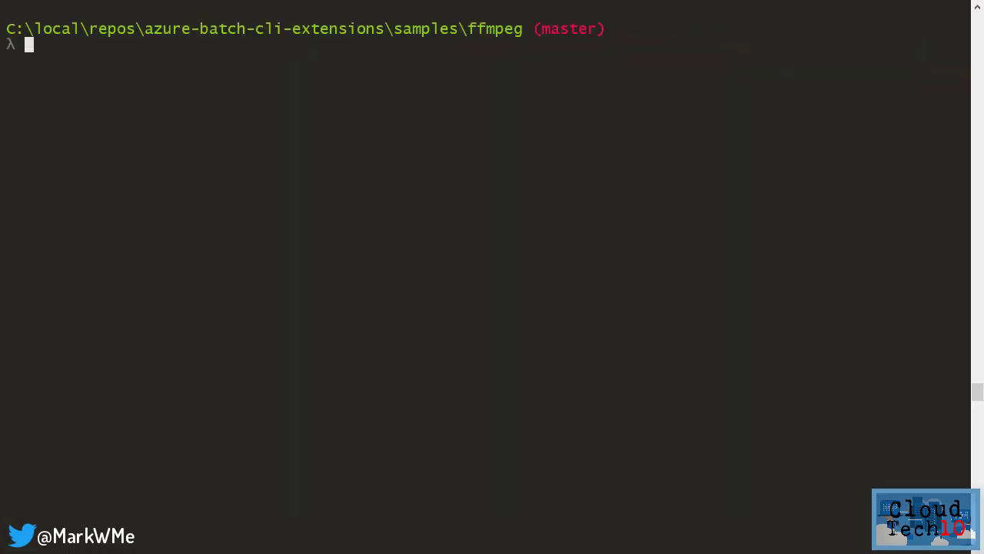
type("az batch task list --job-id 65000 --account-name xbaeuwcttbatch --account-endpoint https://xbaeuwcttbatch.westeurope.batch.azure.com")
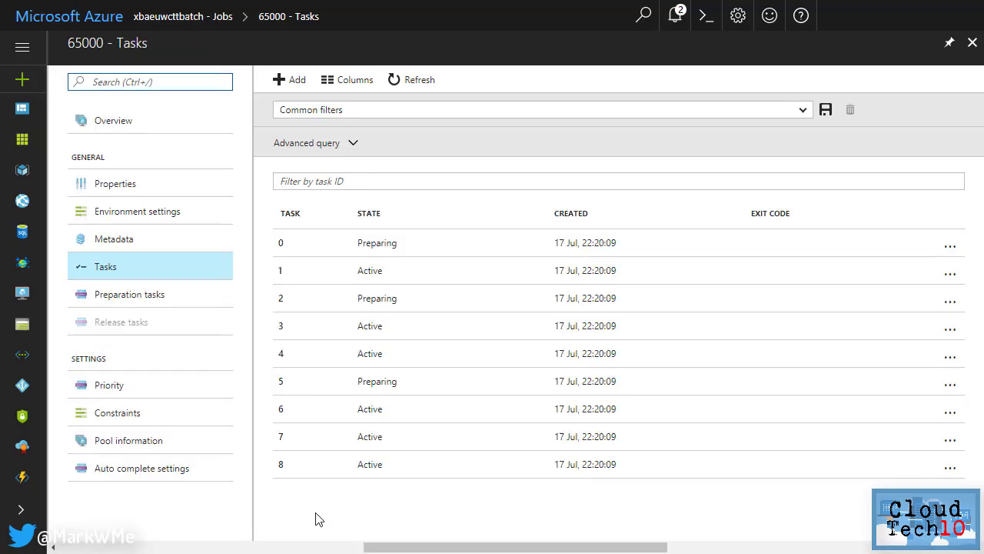
View job 65000's tasks and bring up More services to search
left_click(412, 80)
type("s")
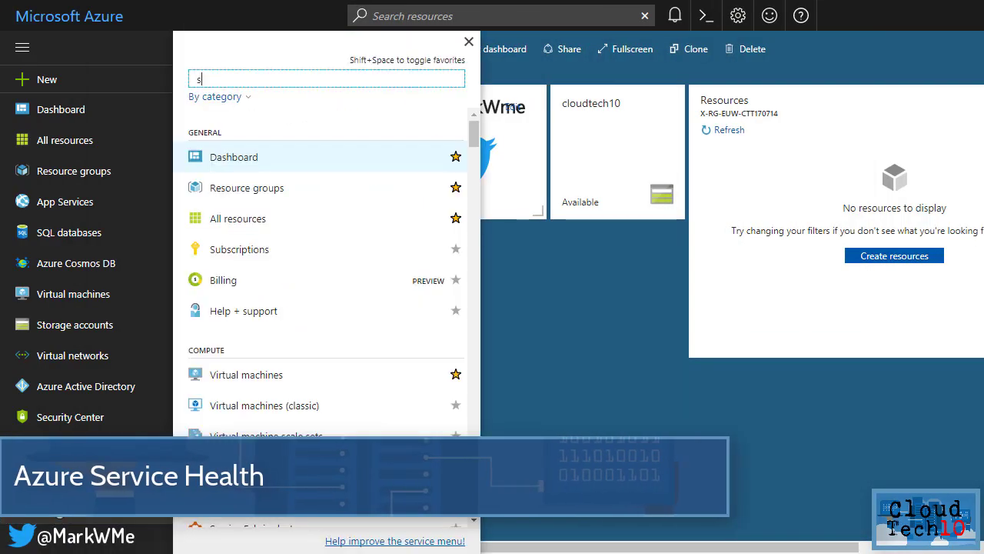
Search for Service Health, review Health advisories and Service issues, and apply the UK Virtual Machines filter
type("ervice h")
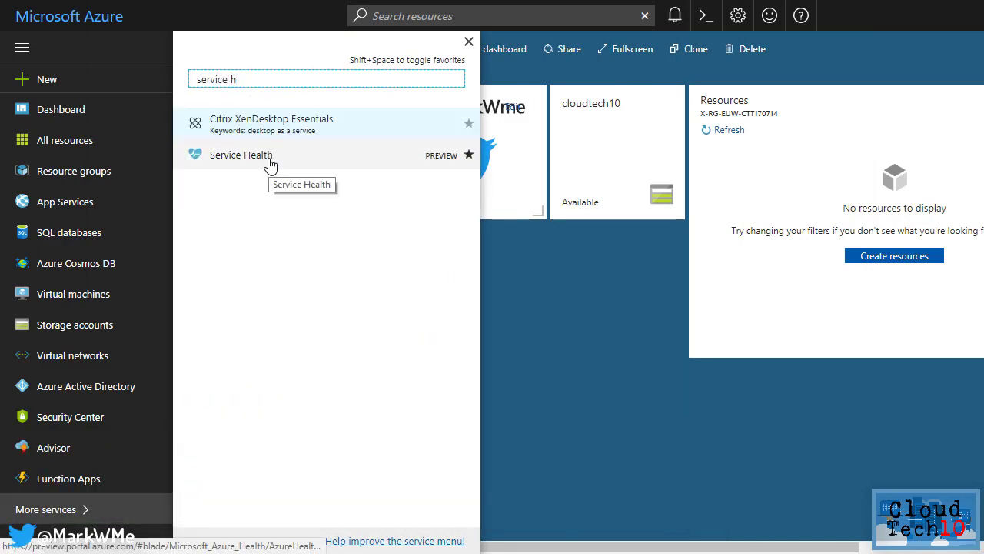
left_click(240, 153)
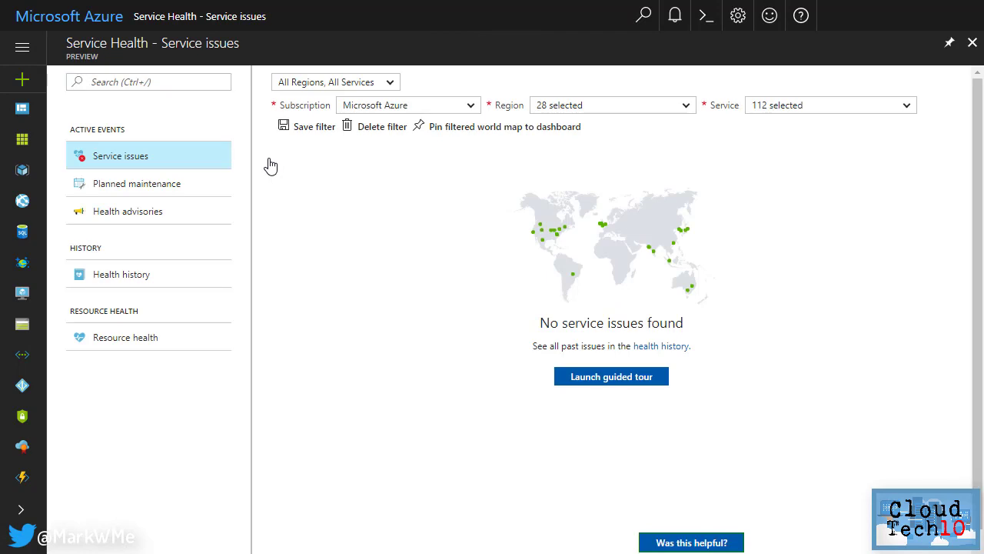
left_click(126, 210)
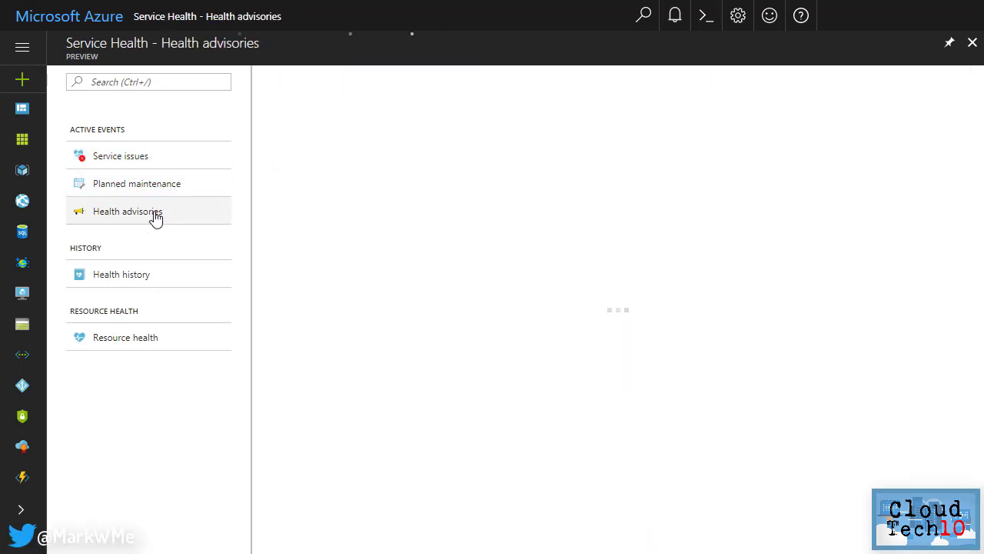
left_click(120, 274)
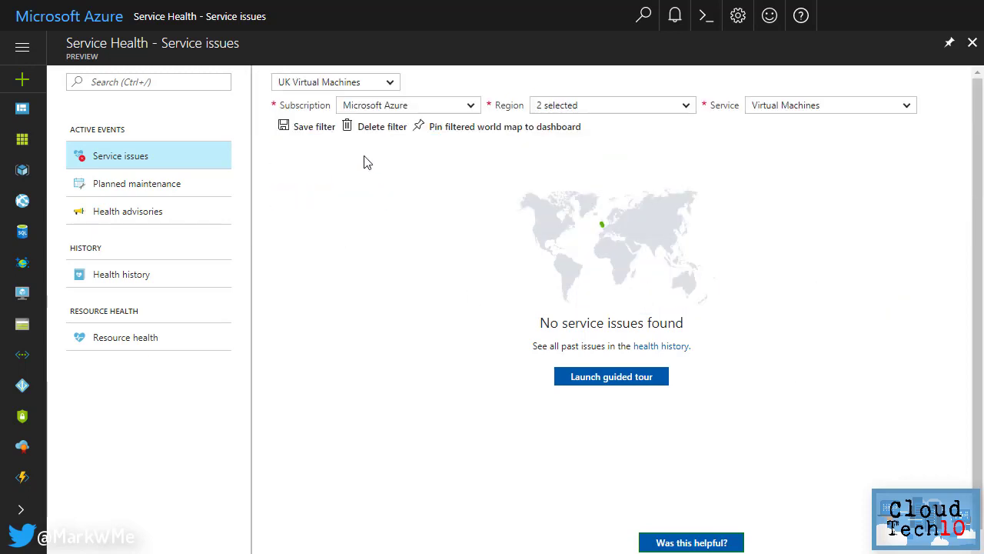
left_click(335, 81)
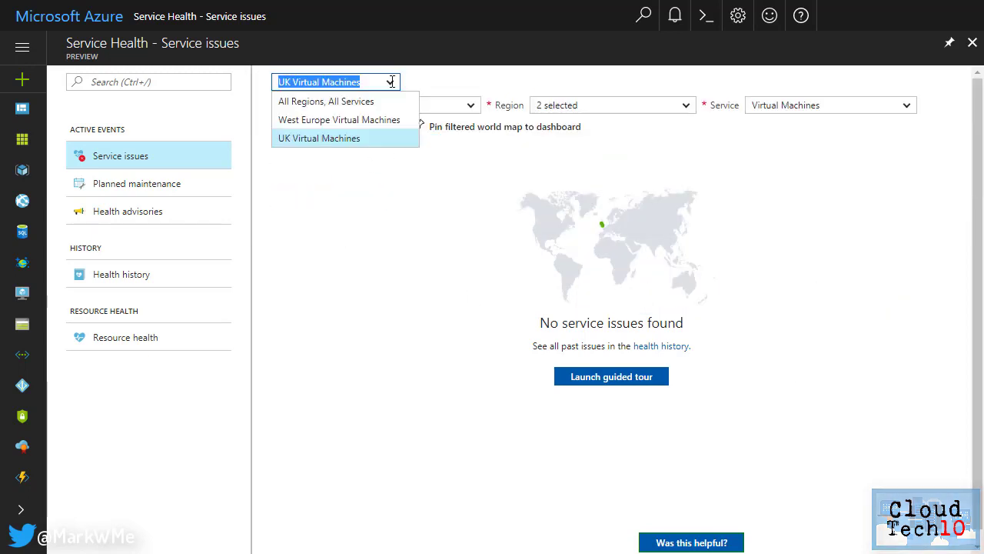